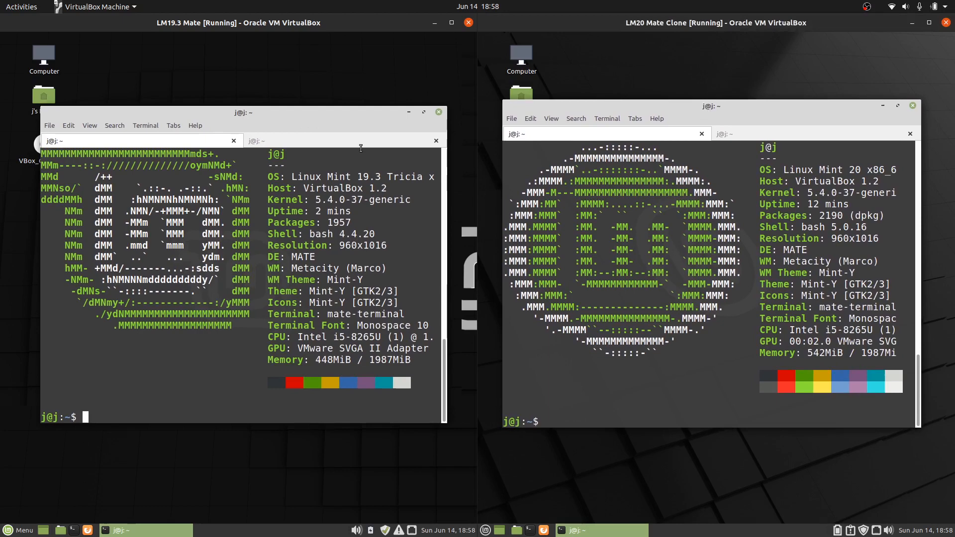
pyautogui.moveTo(376, 142)
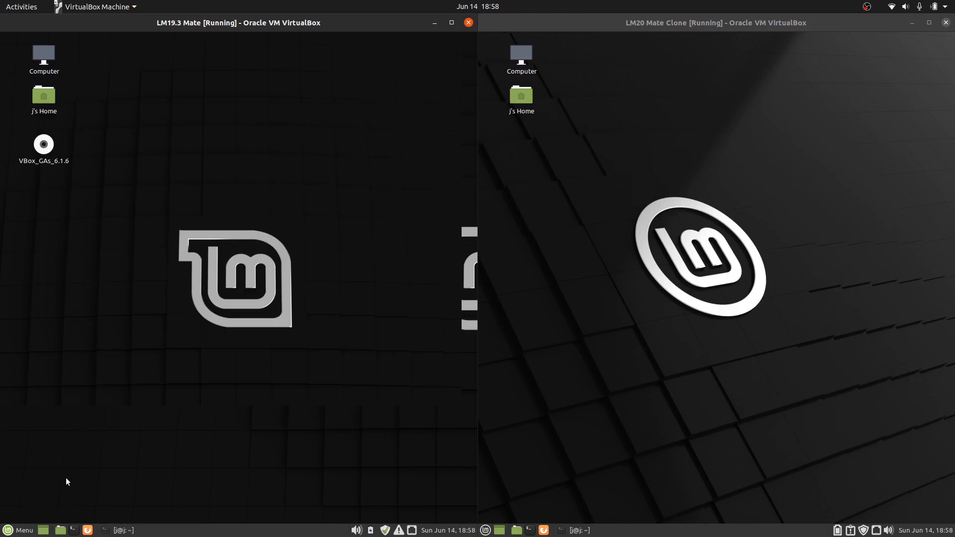
# Open the home folder in Caja on both VMs and close the About dialogs (1.22.2, 1.24)
pyautogui.click(20, 527)
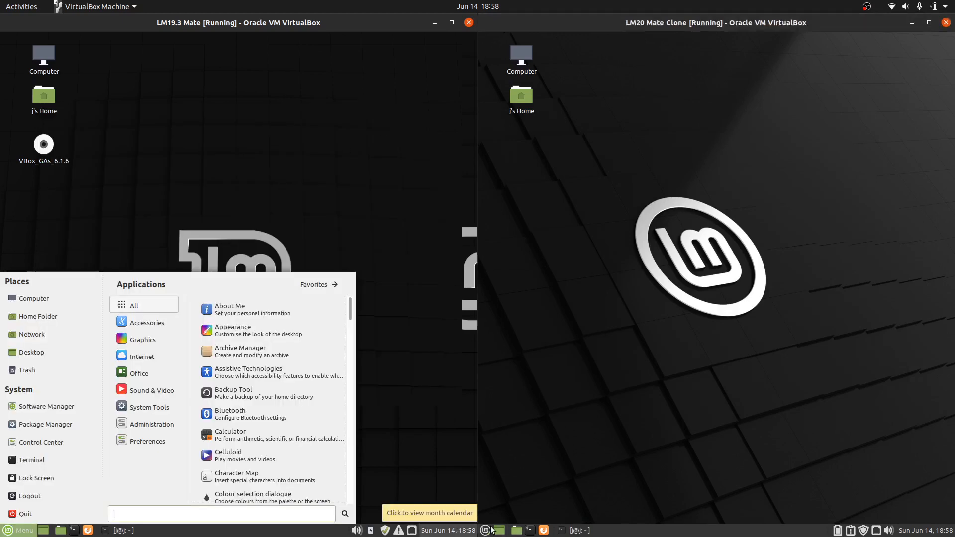
pyautogui.click(491, 530)
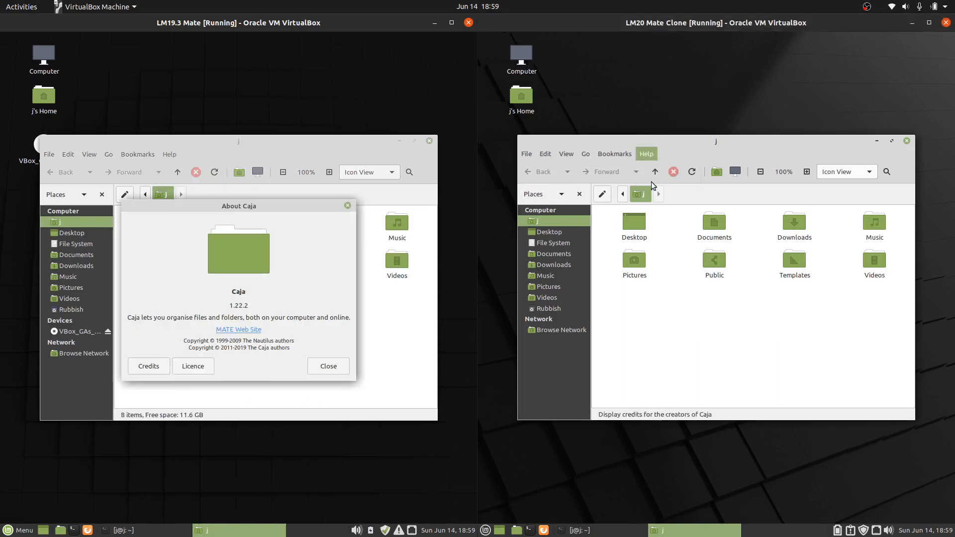
pyautogui.click(646, 154)
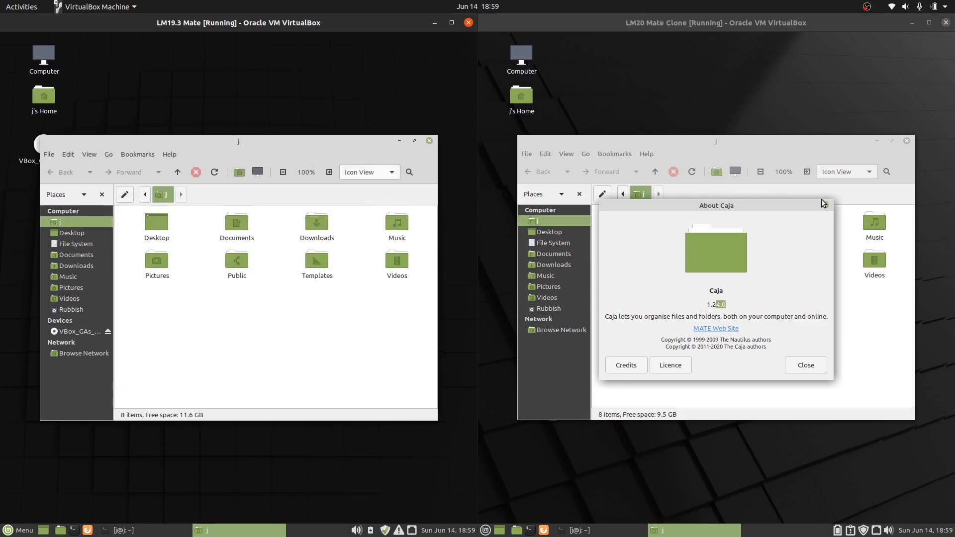
pyautogui.click(805, 365)
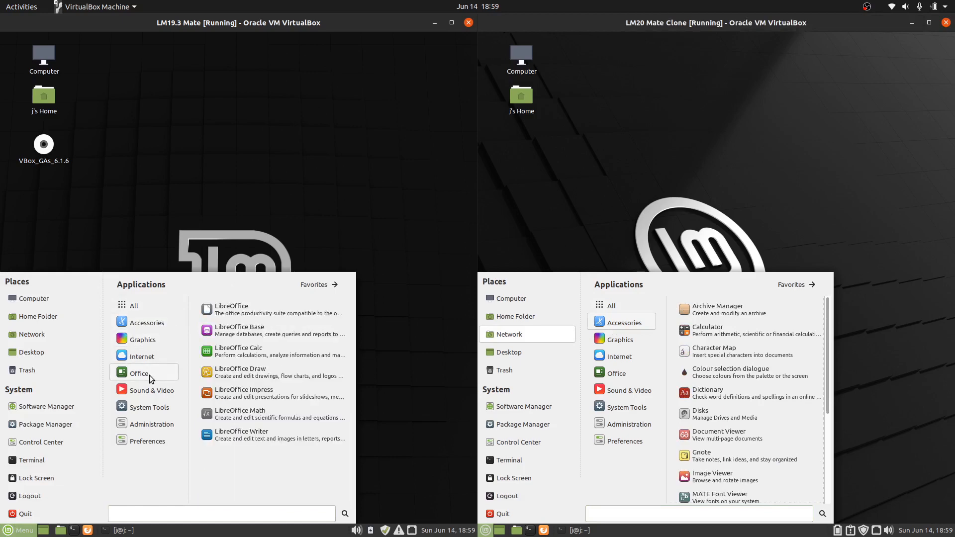
pyautogui.click(618, 373)
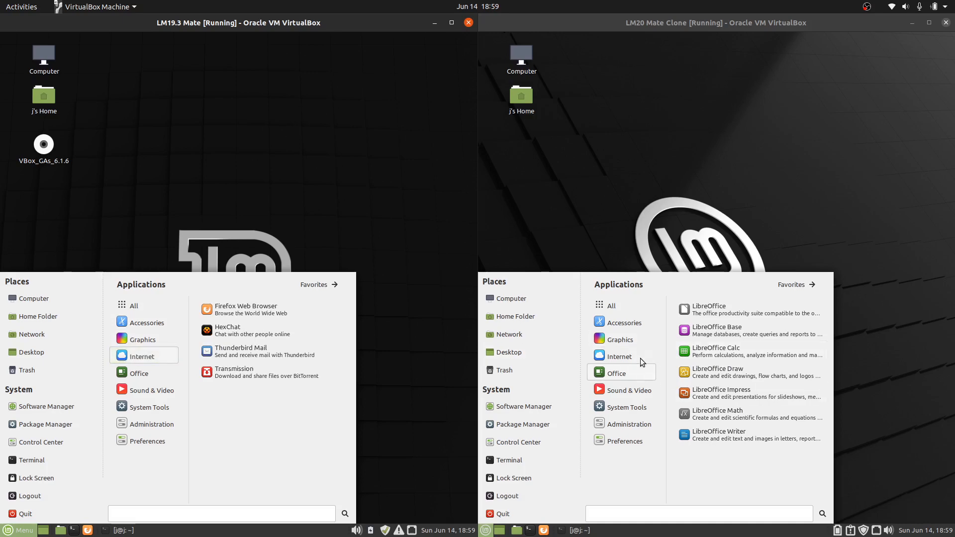
pyautogui.click(619, 356)
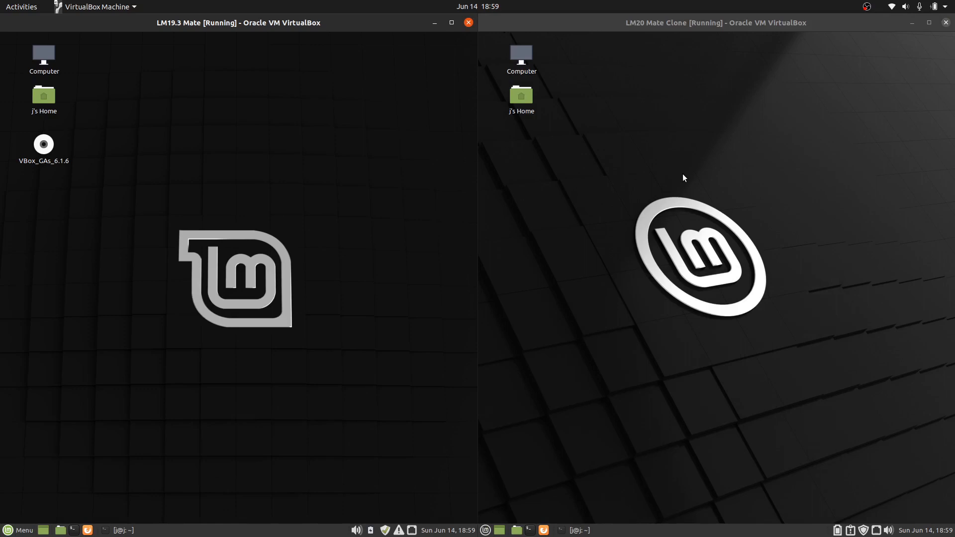
pyautogui.moveTo(638, 459)
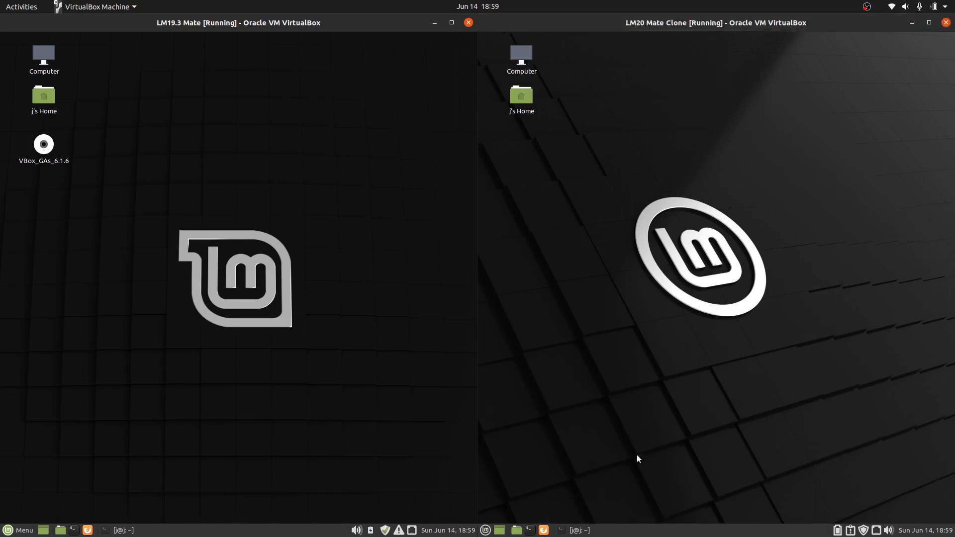
pyautogui.moveTo(615, 468)
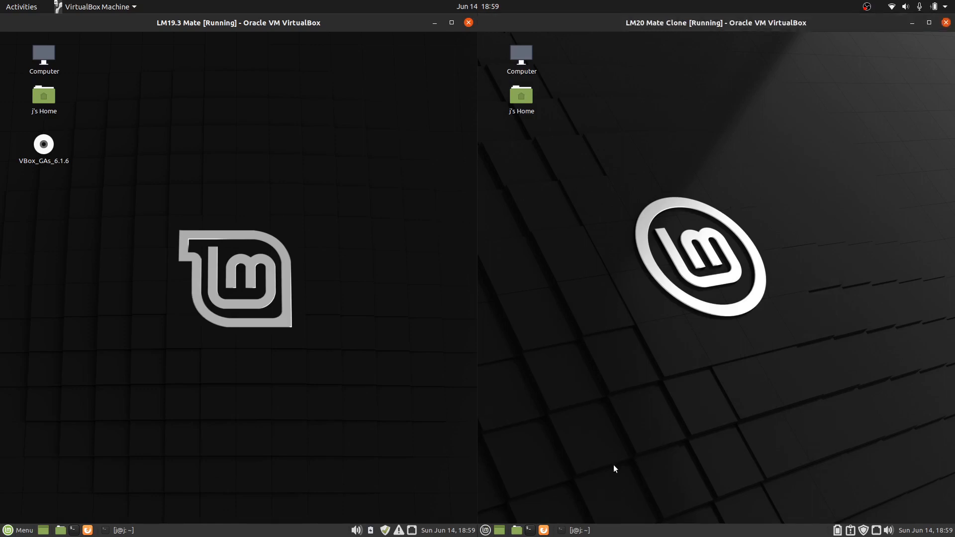
pyautogui.moveTo(450, 531)
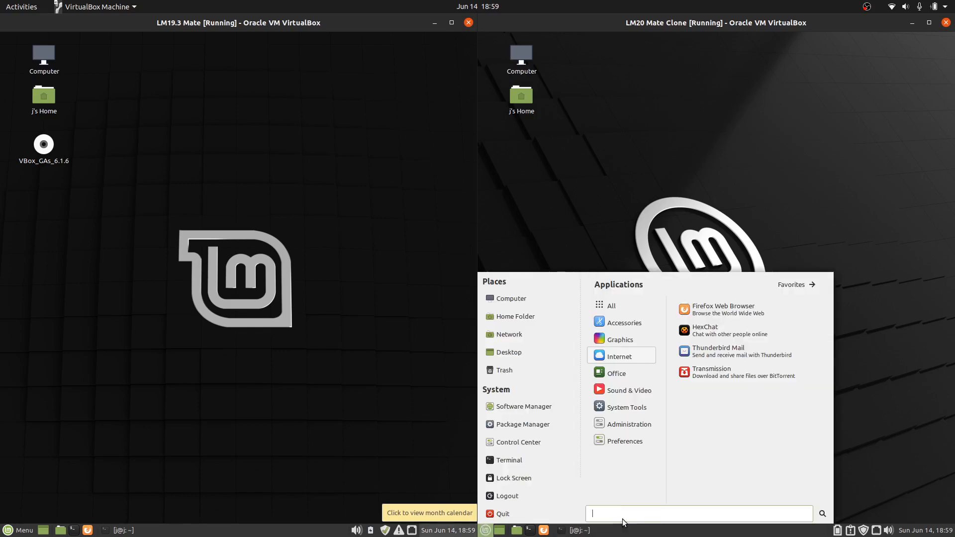
pyautogui.write('war')
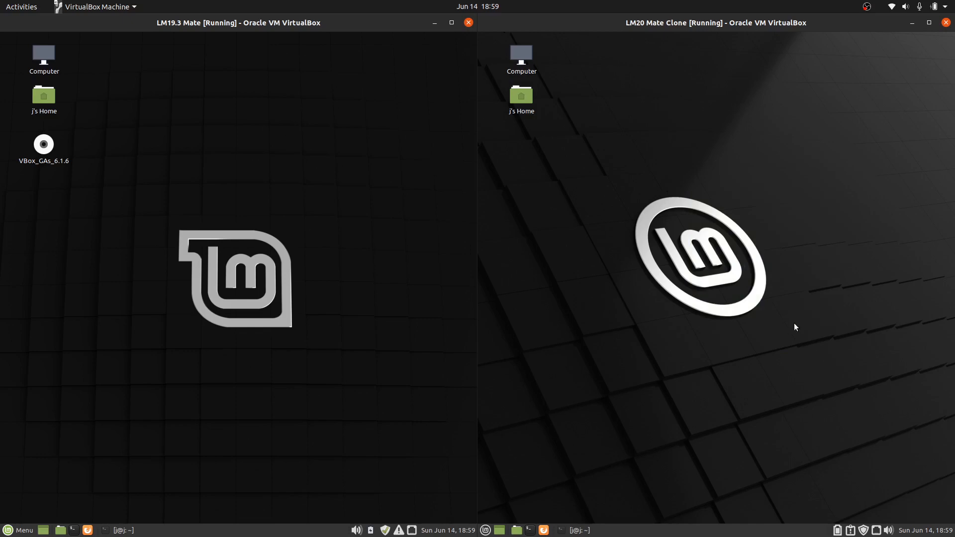
pyautogui.moveTo(707, 305)
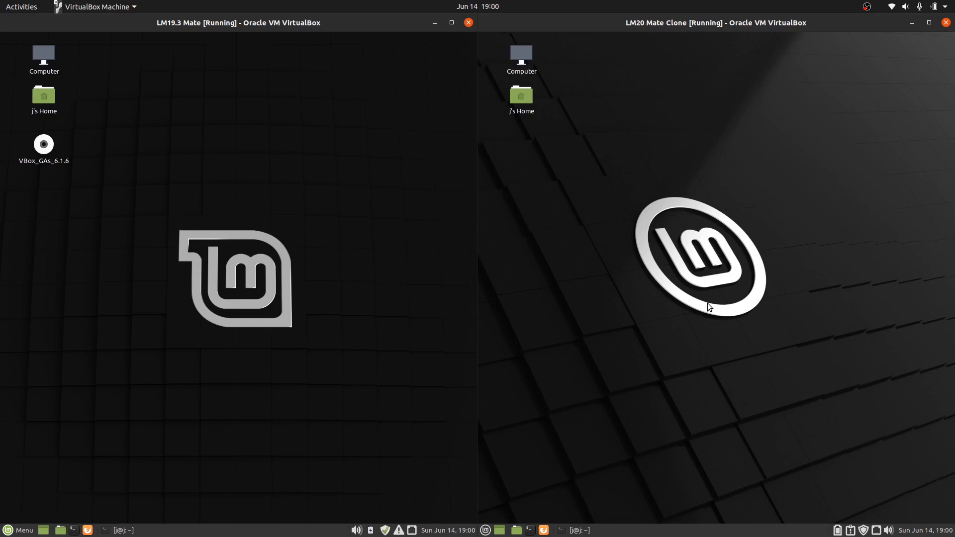
pyautogui.moveTo(230, 181)
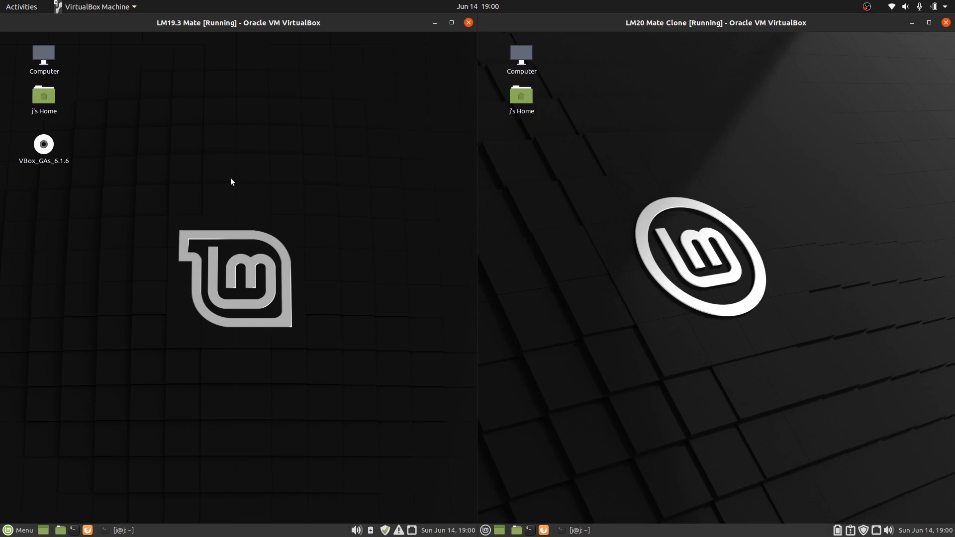
pyautogui.moveTo(727, 302)
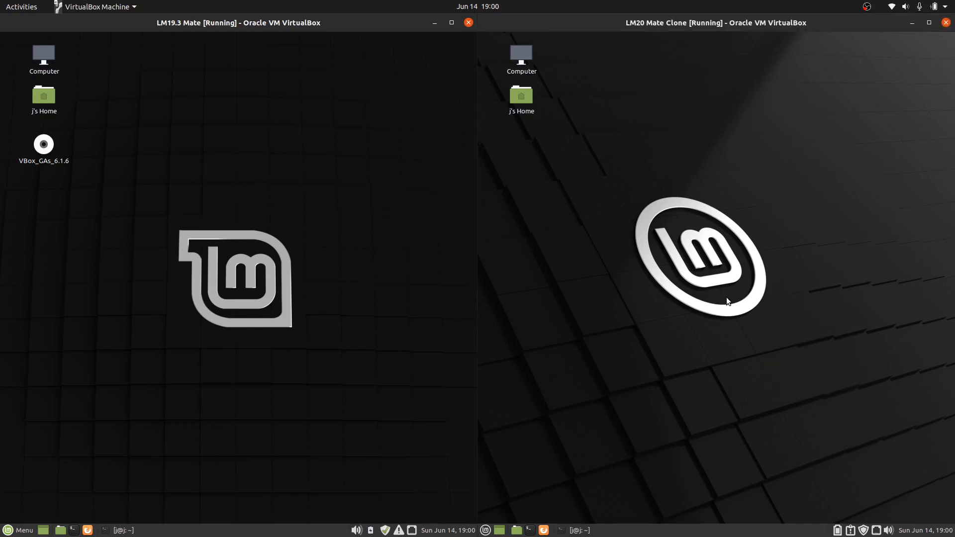
# Search 'river' in Mint 20's menu, launch Driver Manager, and authenticate with the password
pyautogui.click(485, 530)
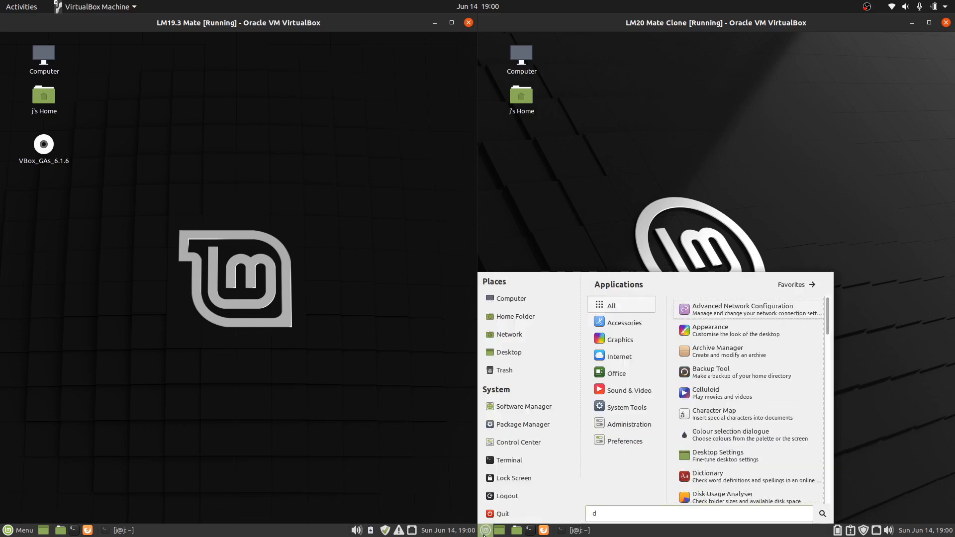
pyautogui.write('river')
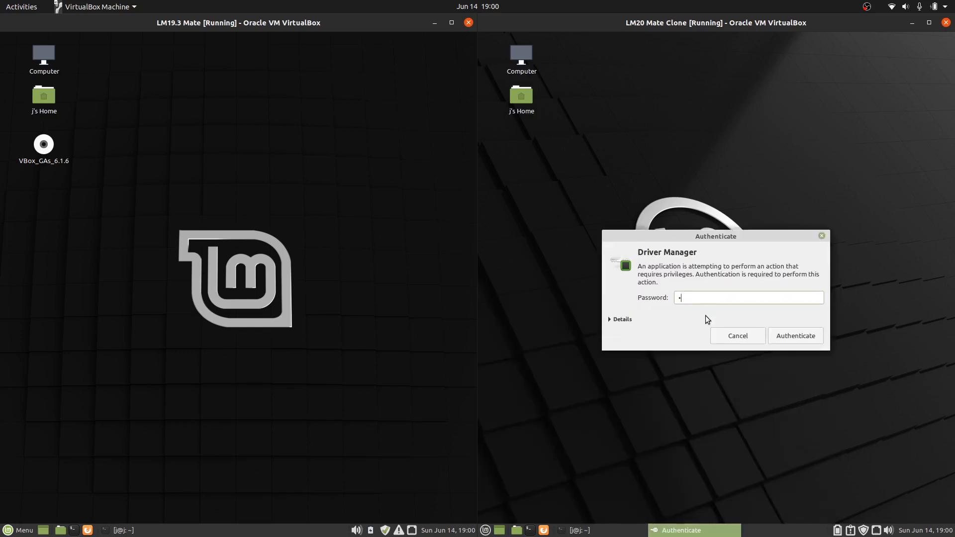
pyautogui.click(795, 335)
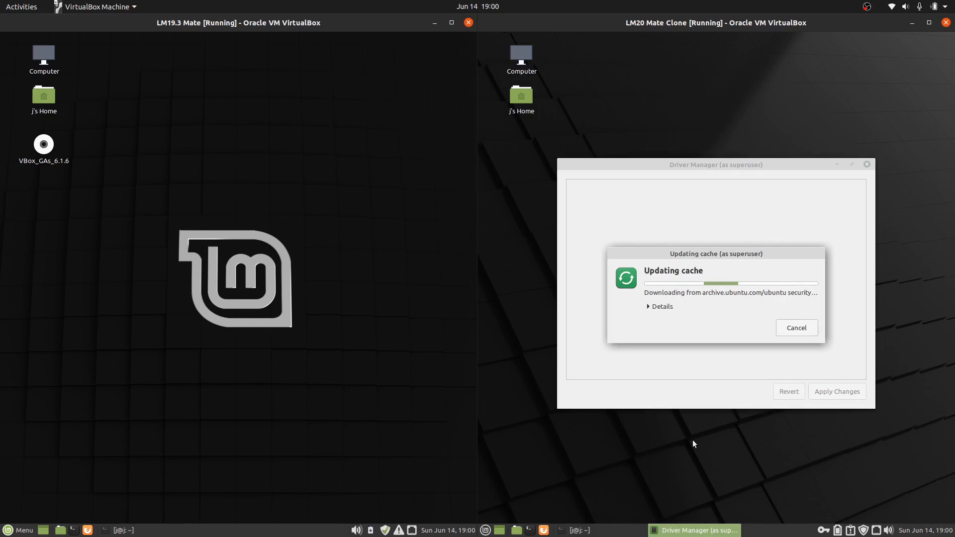
pyautogui.click(486, 530)
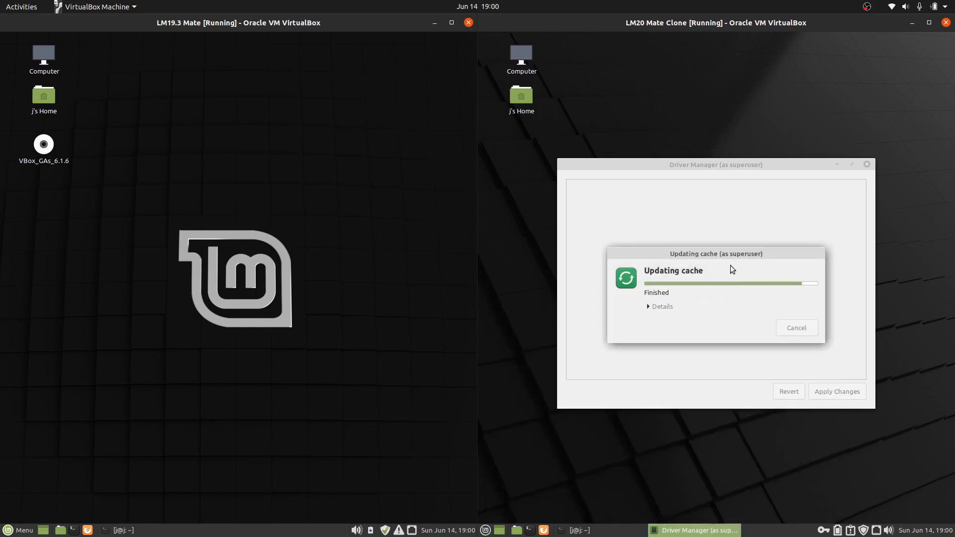
pyautogui.moveTo(708, 181)
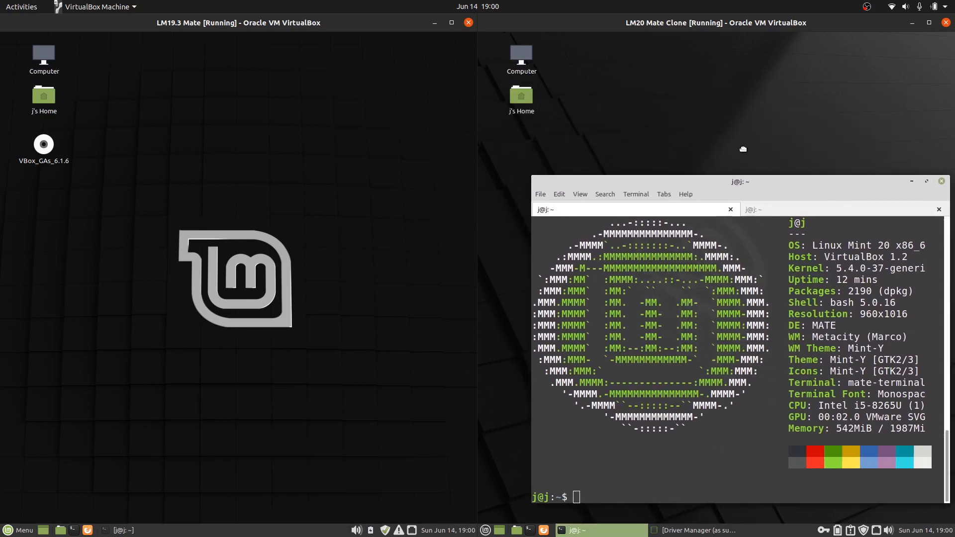
# Drag the Mint 20 neofetch terminal window up beside the Mint 19.3 one
pyautogui.moveTo(740, 182); pyautogui.dragTo(710, 130)
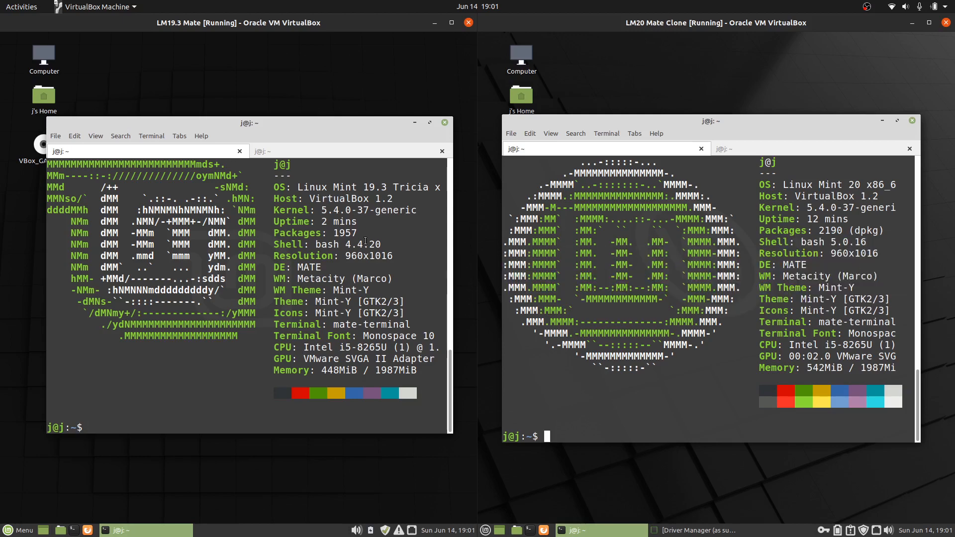
pyautogui.click(252, 123)
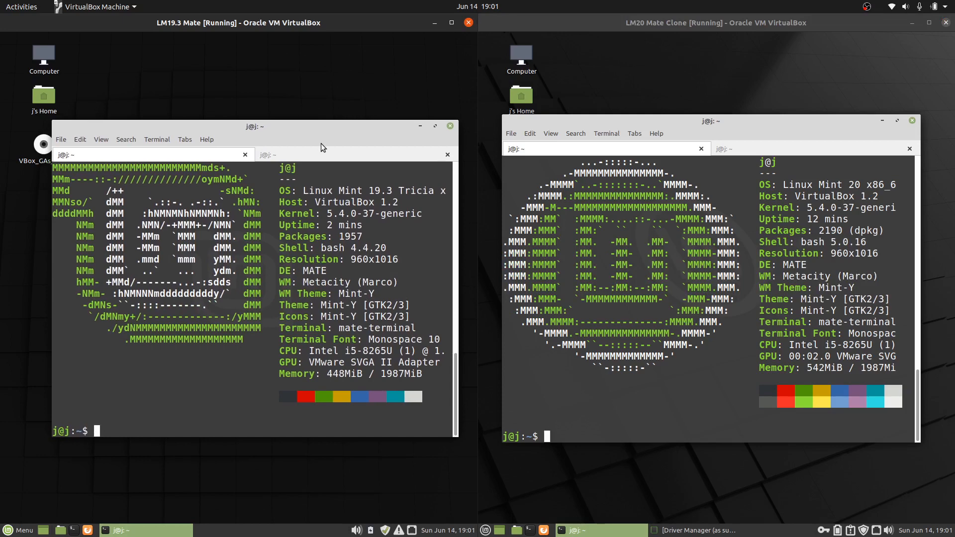
pyautogui.moveTo(364, 135)
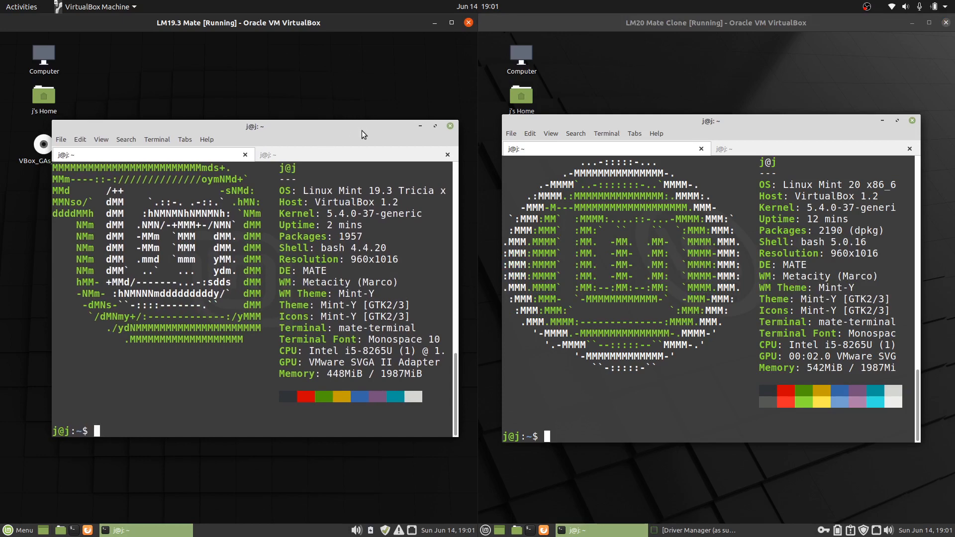
pyautogui.click(9, 527)
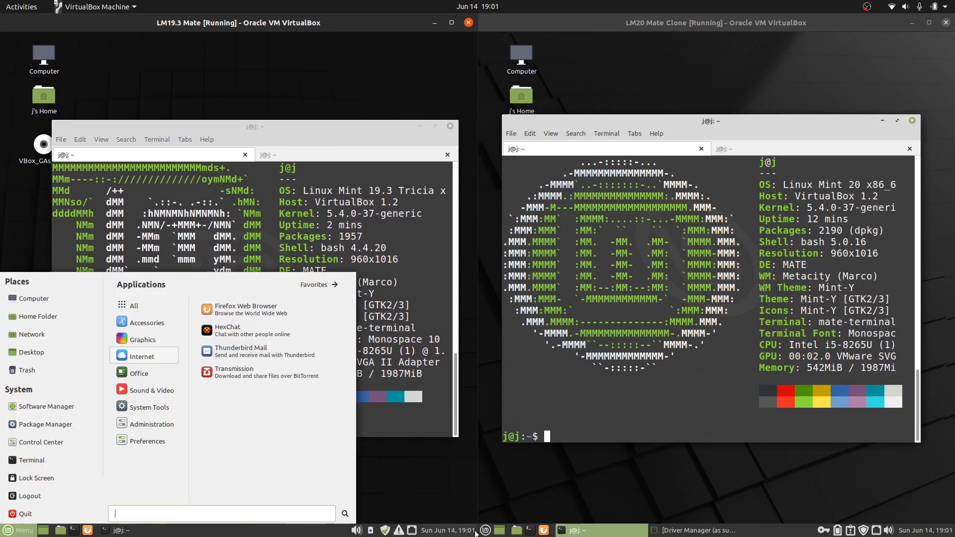
pyautogui.click(486, 531)
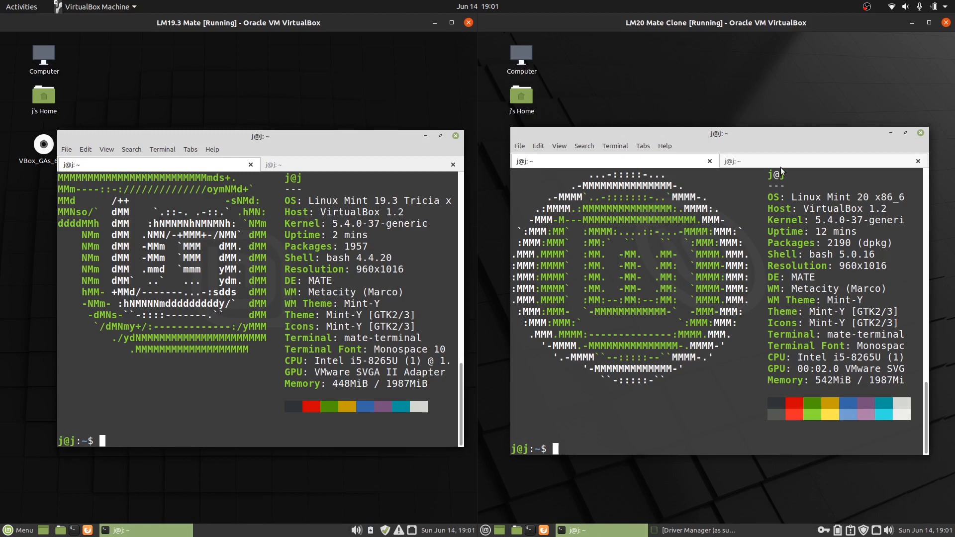
pyautogui.moveTo(767, 133)
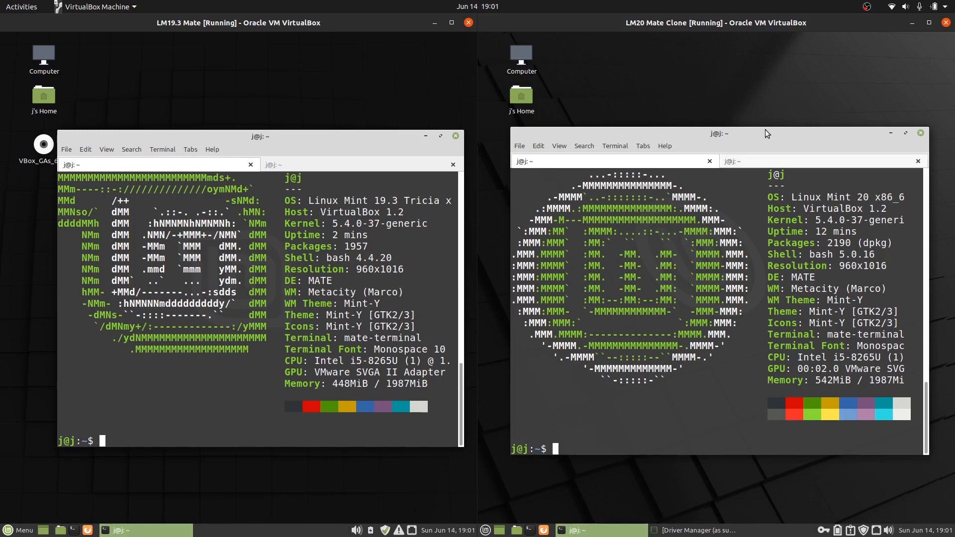
pyautogui.moveTo(866, 48)
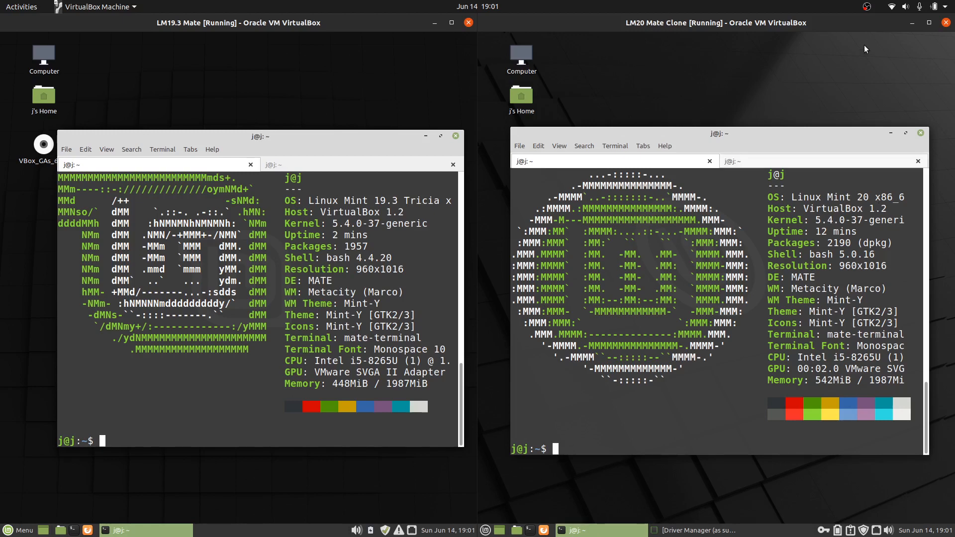